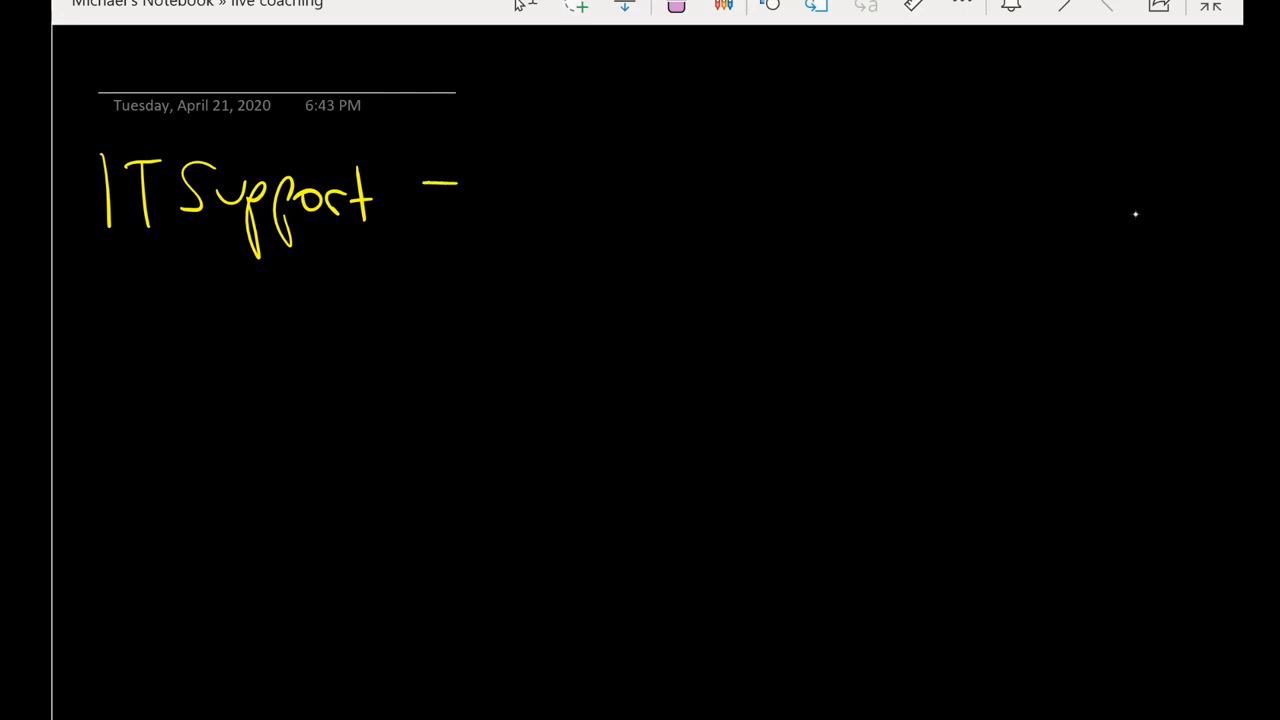
Handwrite "50K/mo" after "IT Support –" to complete the salary heading.
{"action": "left_click_drag", "start_coordinate": [490, 150], "coordinate": [605, 225]}
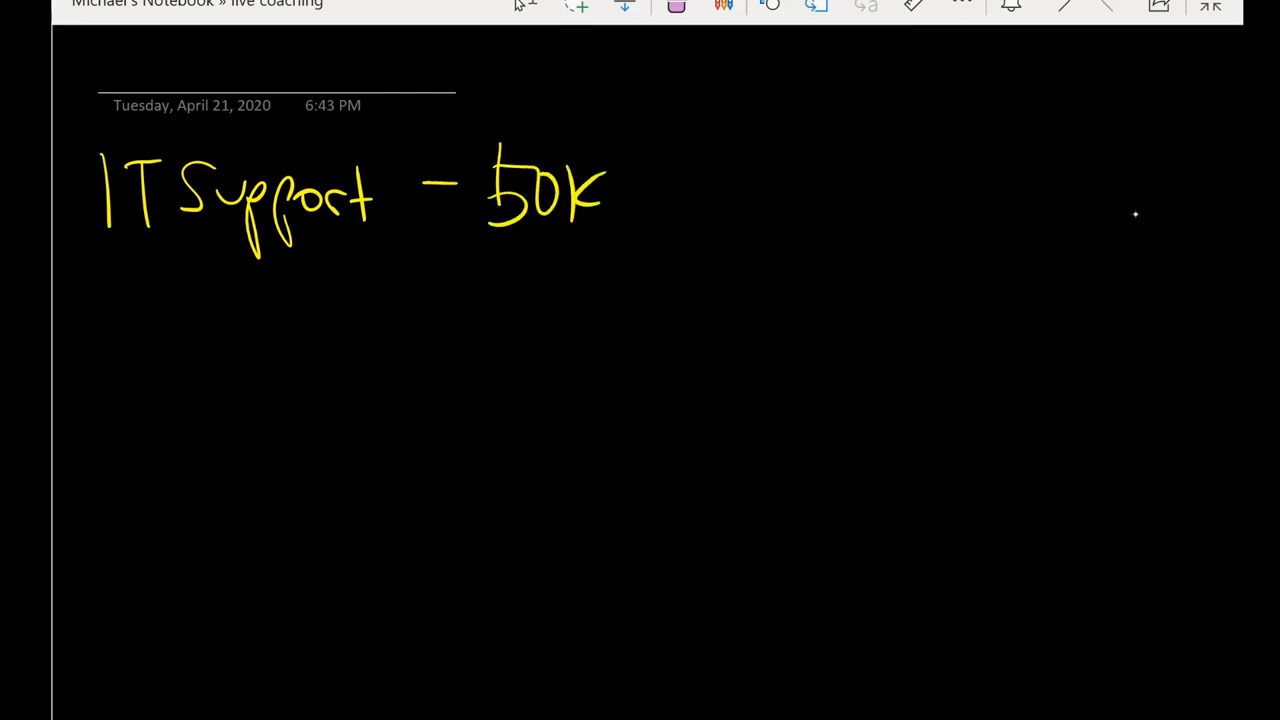
{"action": "left_click_drag", "start_coordinate": [690, 130], "coordinate": [785, 215]}
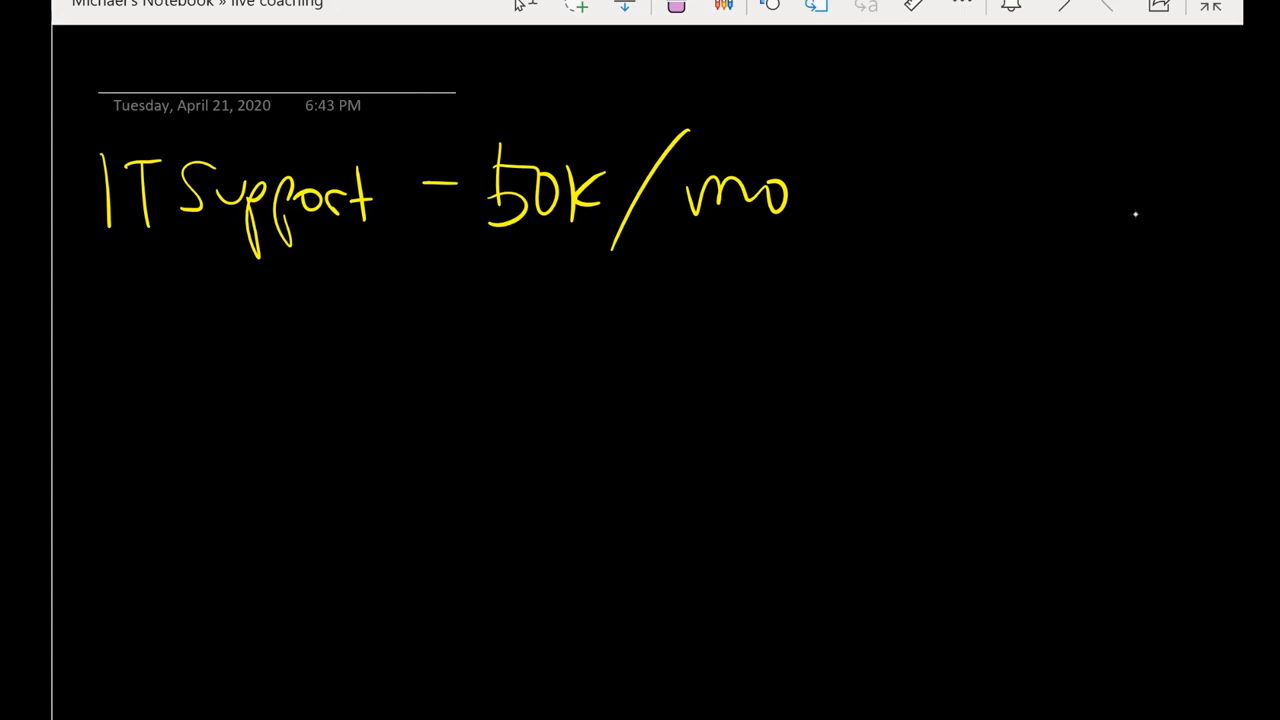
Handwrite "3-5 yrs" on the line under the IT Support heading.
{"action": "left_click_drag", "start_coordinate": [400, 307], "coordinate": [420, 302]}
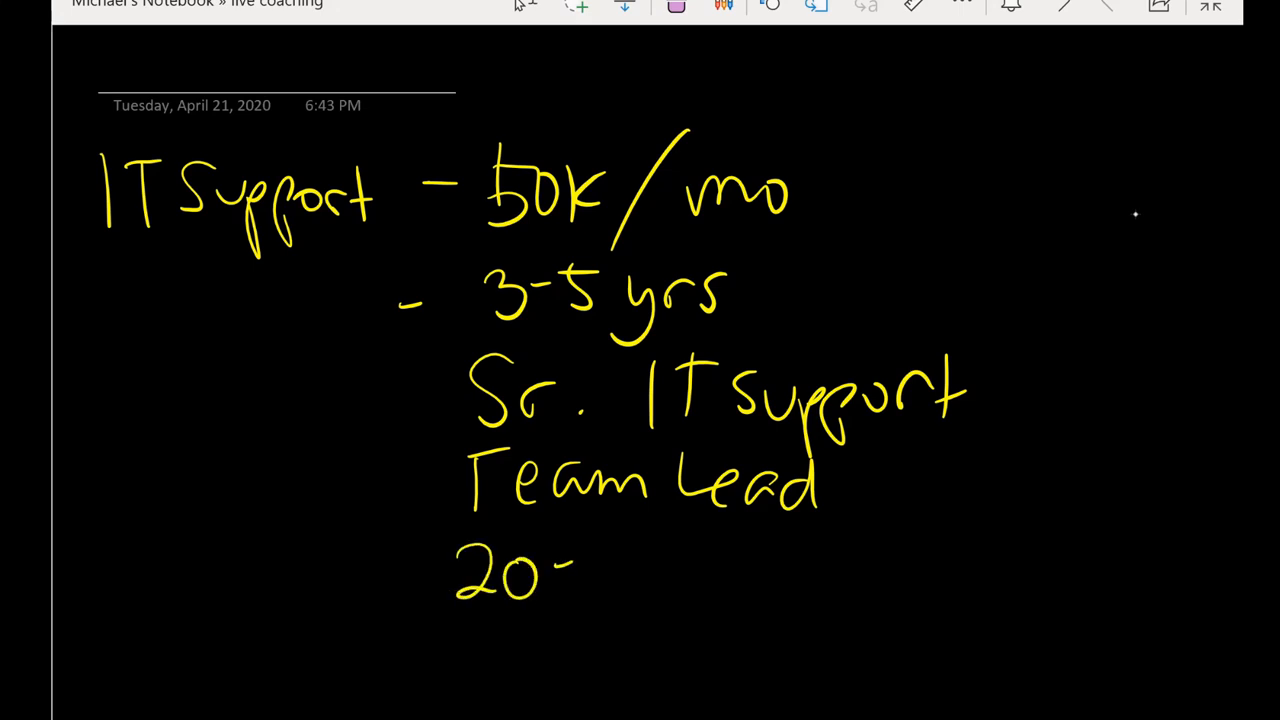
Write the 30% figure and begin the next handwritten figure below it.
{"action": "type", "text": "30%"}
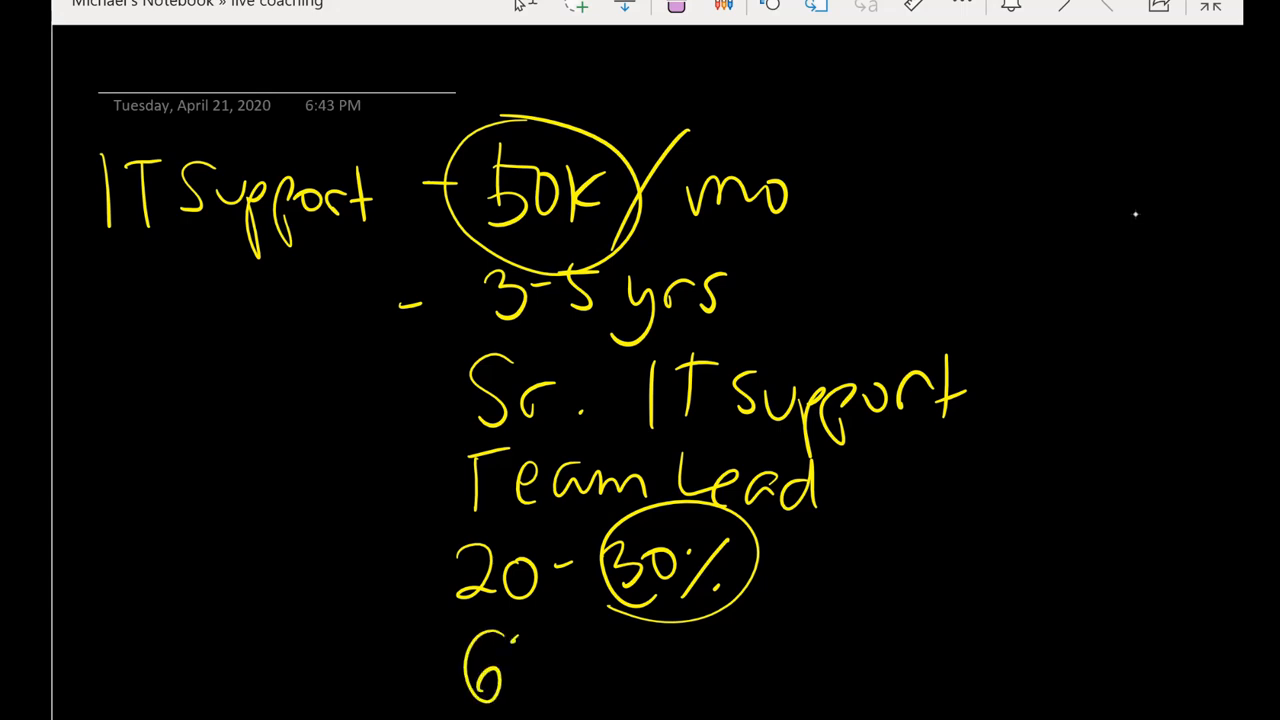
{"action": "left_click_drag", "start_coordinate": [490, 660], "coordinate": [540, 660]}
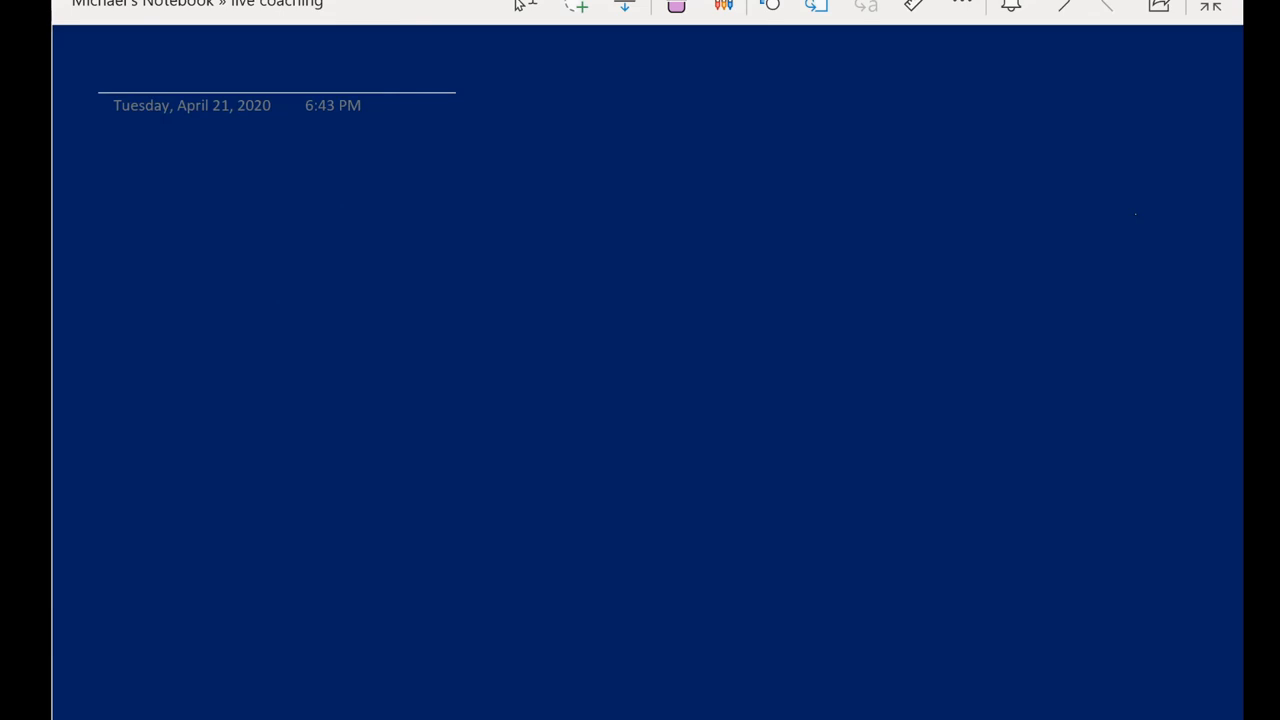
Handwrite "2011 – Tony Boy" at the top of the dark blue page.
{"action": "left_click_drag", "start_coordinate": [145, 152], "coordinate": [128, 175]}
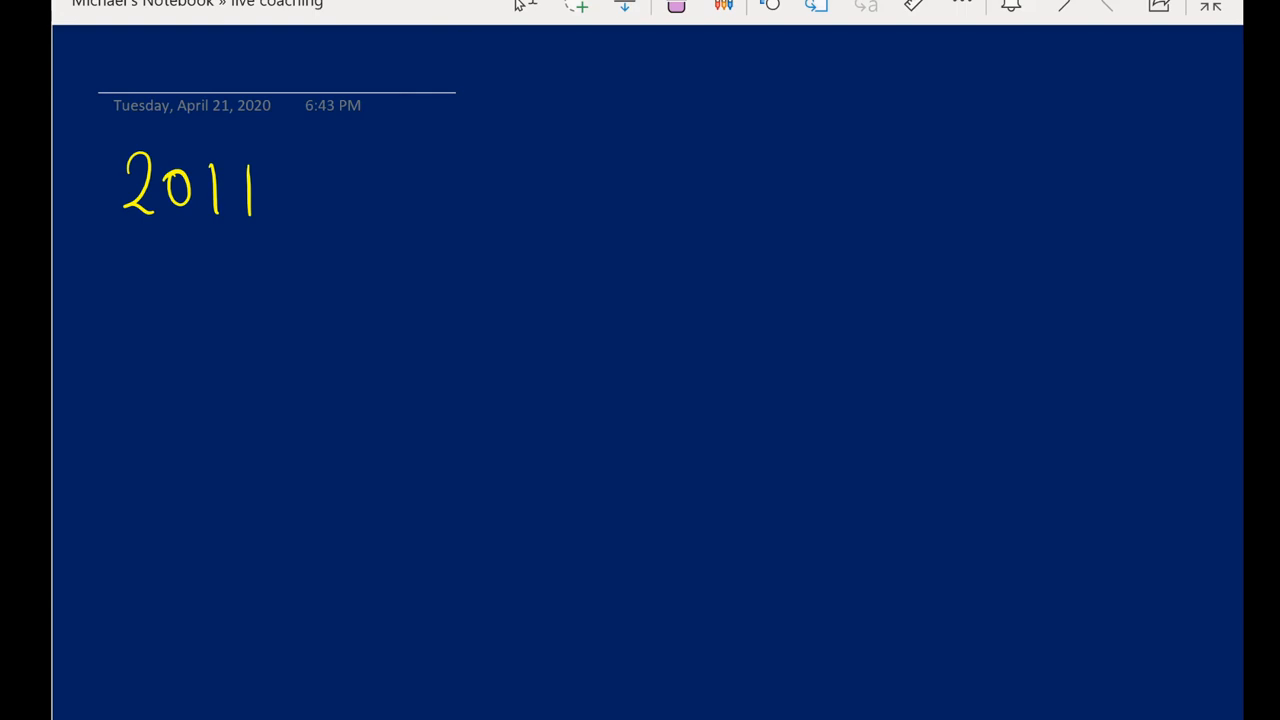
{"action": "left_click_drag", "start_coordinate": [283, 185], "coordinate": [312, 178]}
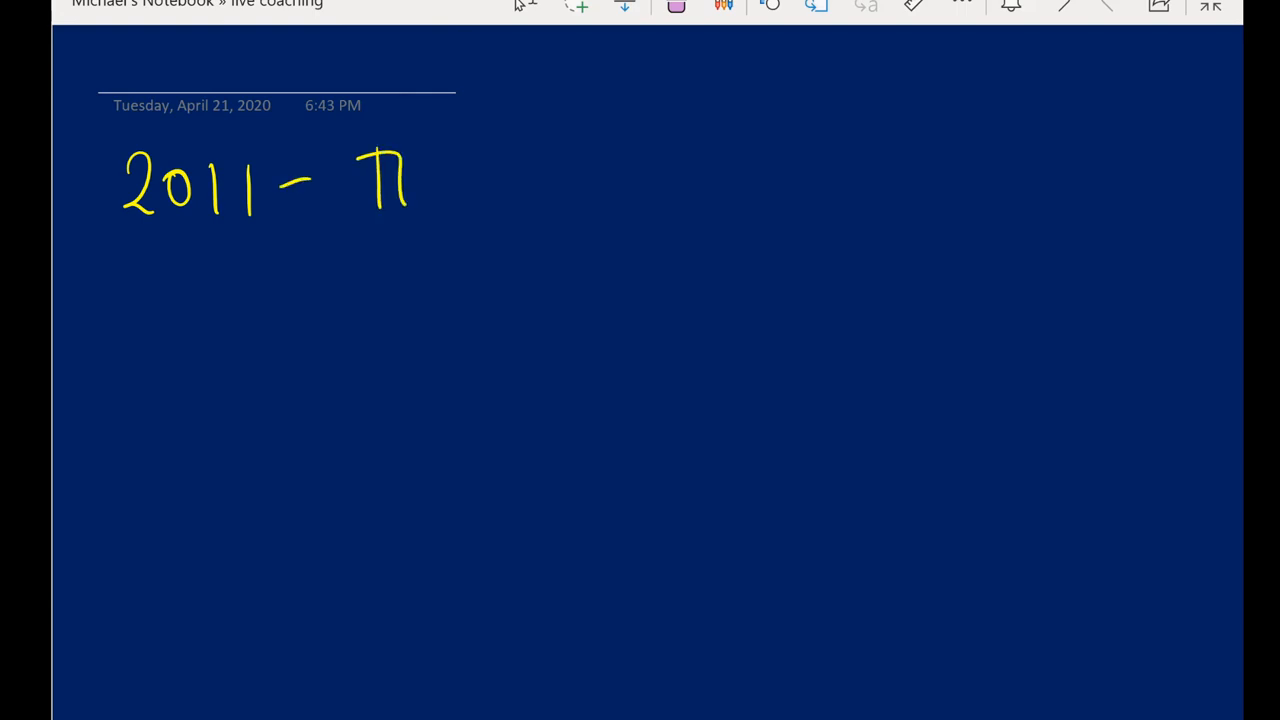
{"action": "left_click_drag", "start_coordinate": [410, 200], "coordinate": [585, 180]}
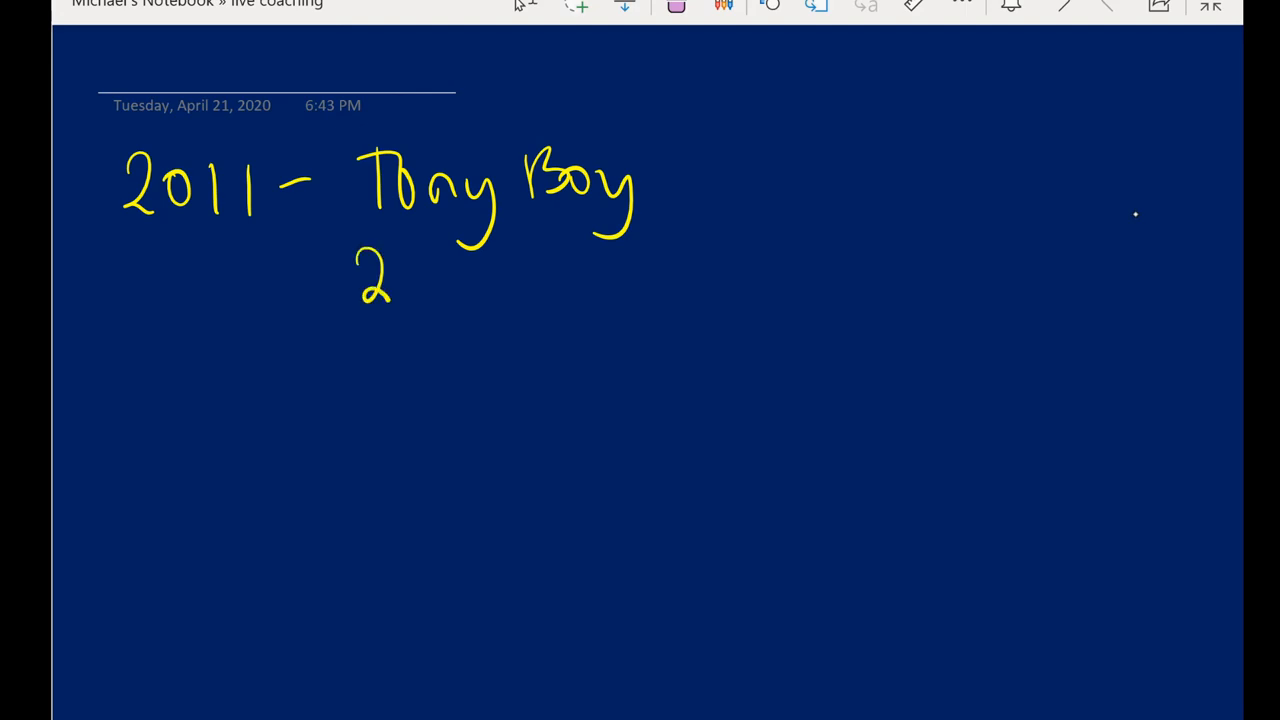
Handwrite "21yo ACN 25K/mo" on the line below the name.
{"action": "left_click_drag", "start_coordinate": [400, 280], "coordinate": [515, 300]}
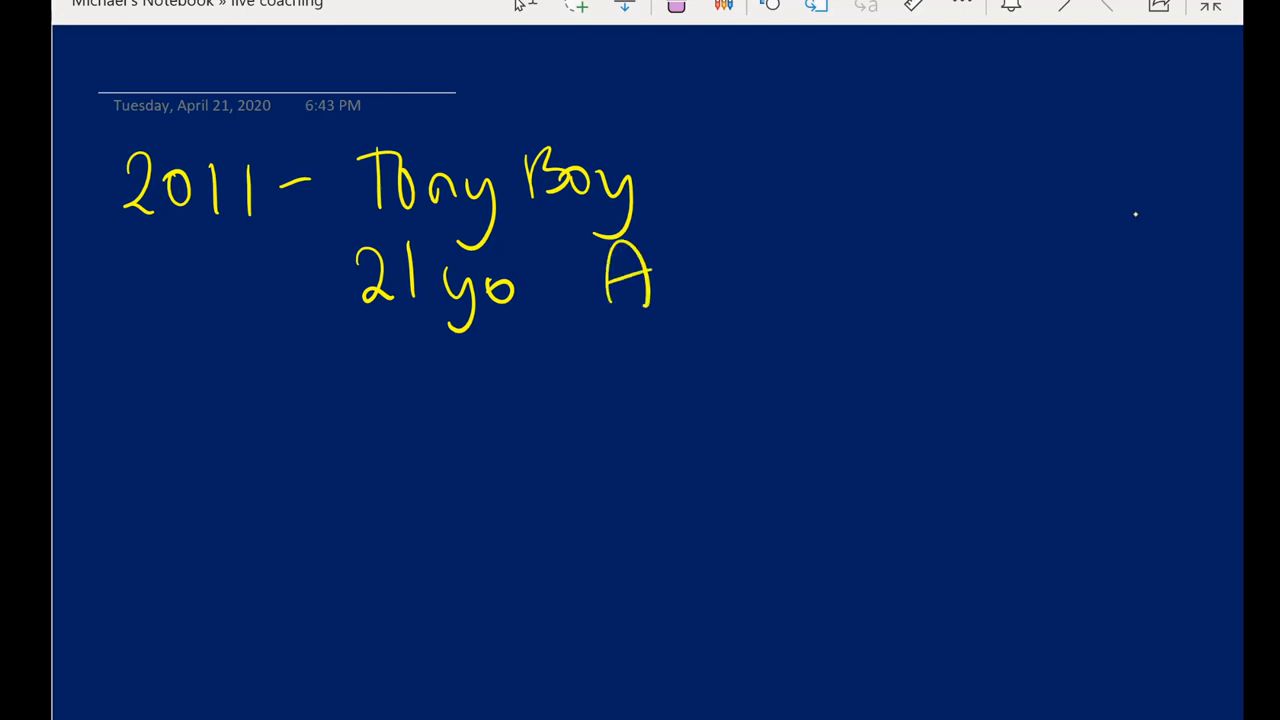
{"action": "left_click_drag", "start_coordinate": [650, 270], "coordinate": [880, 290]}
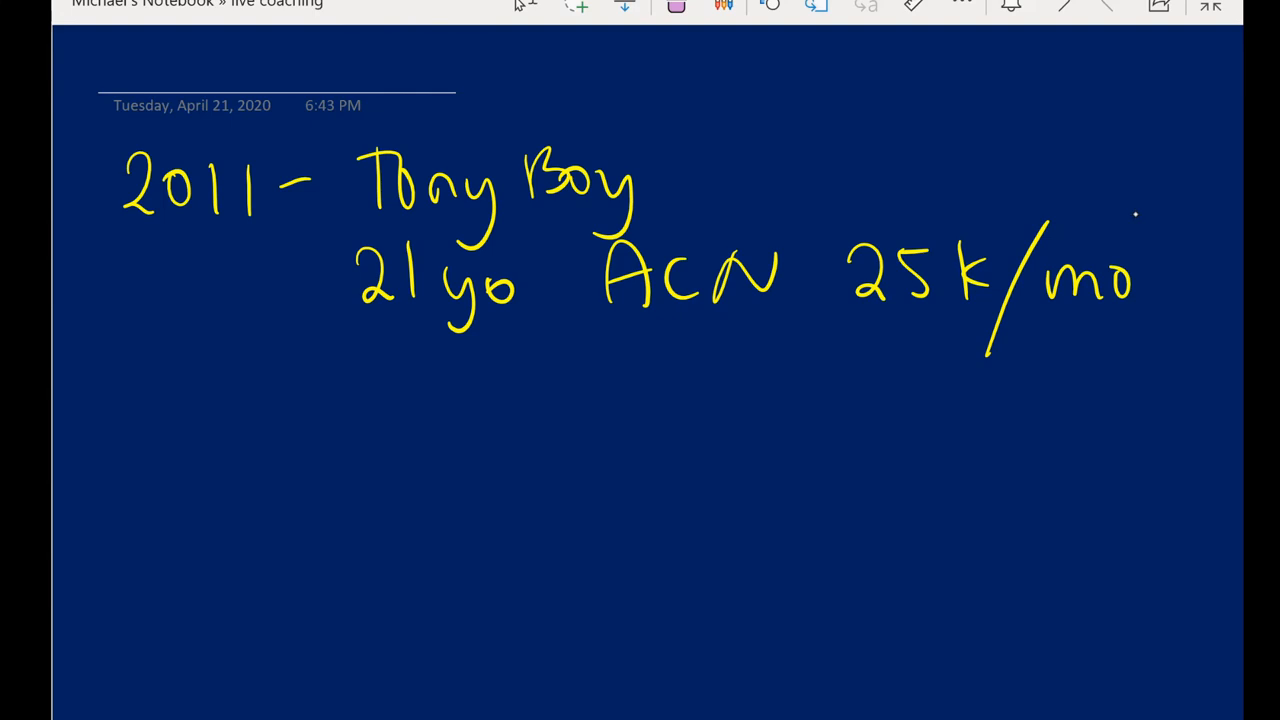
Handwrite the 9 mos max / 6 mos min notes and the 2011 35K/mo salary line.
{"action": "left_click_drag", "start_coordinate": [360, 345], "coordinate": [385, 375]}
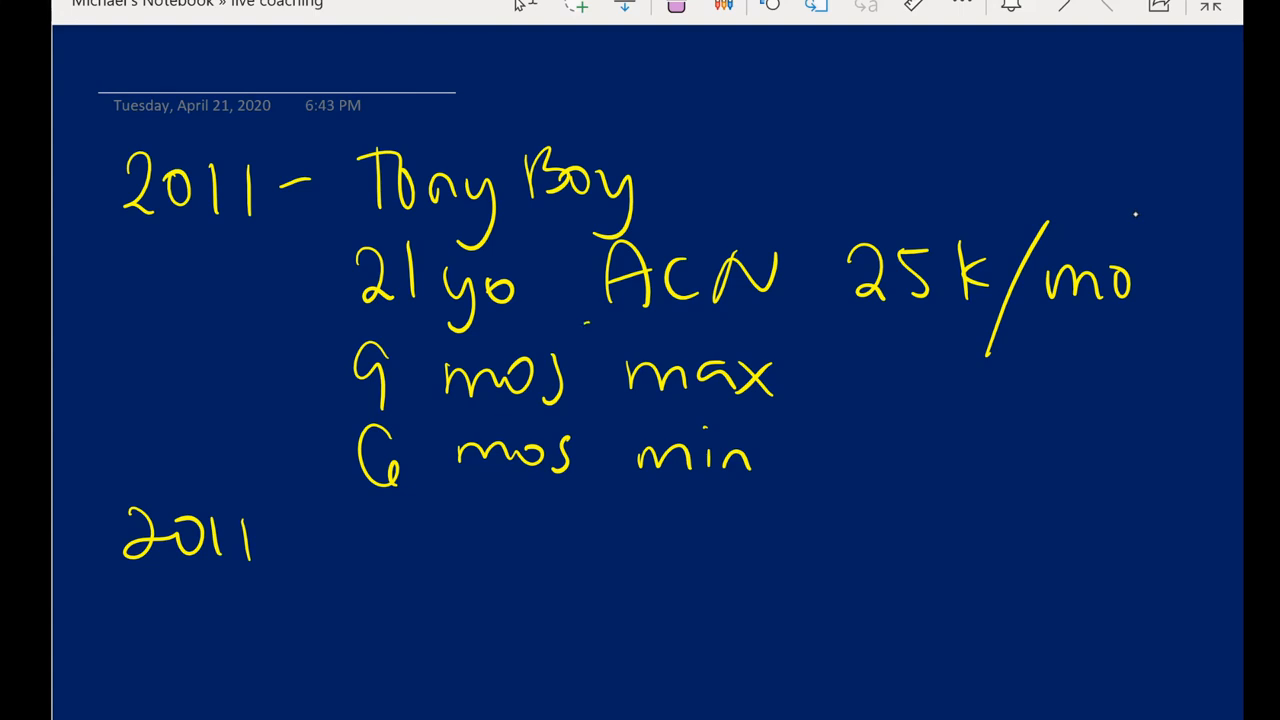
{"action": "left_click_drag", "start_coordinate": [590, 322], "coordinate": [1145, 338]}
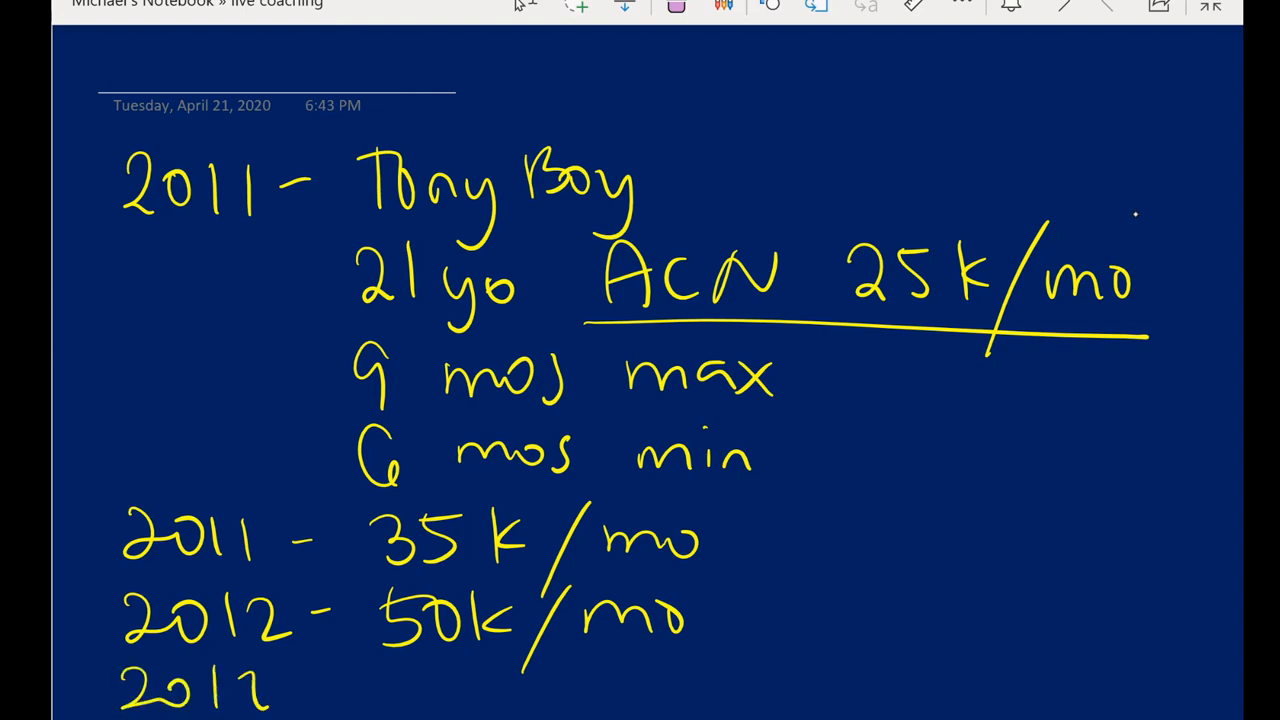
Continue the yearly salary list with 75K/mo and the entries below.
{"action": "left_click_drag", "start_coordinate": [290, 690], "coordinate": [340, 690]}
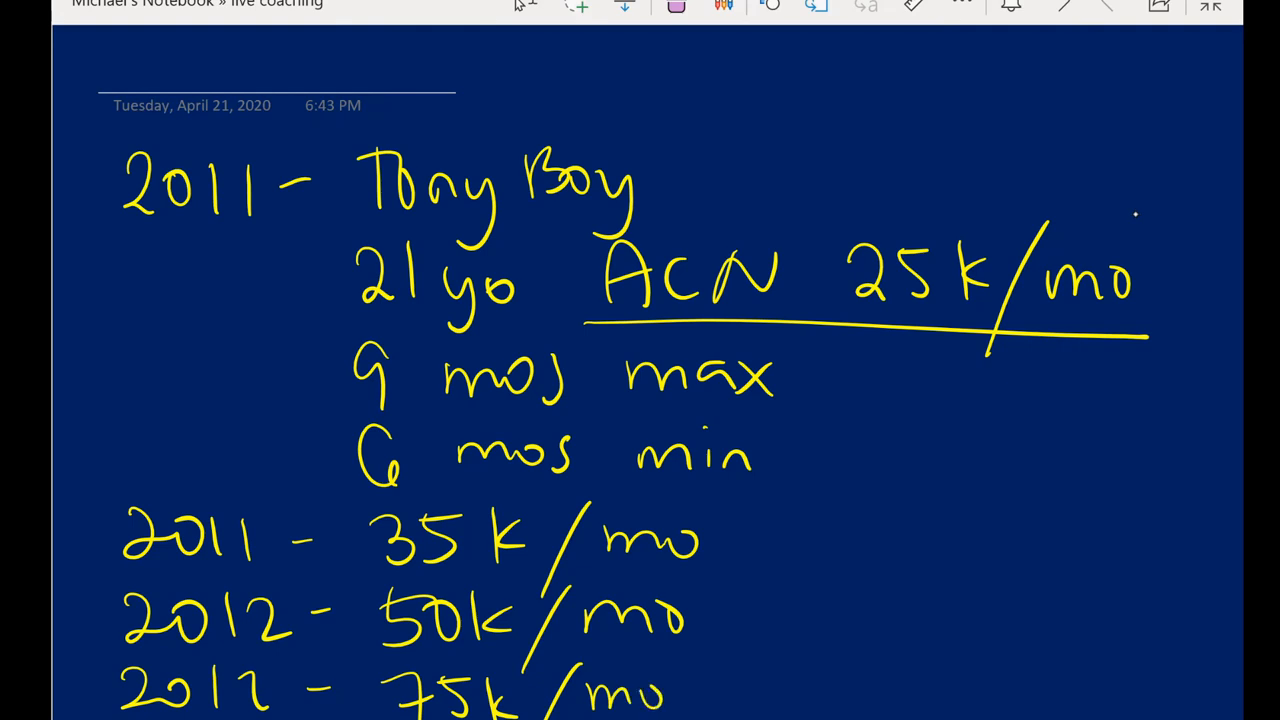
{"action": "left_click_drag", "start_coordinate": [110, 155], "coordinate": [120, 700]}
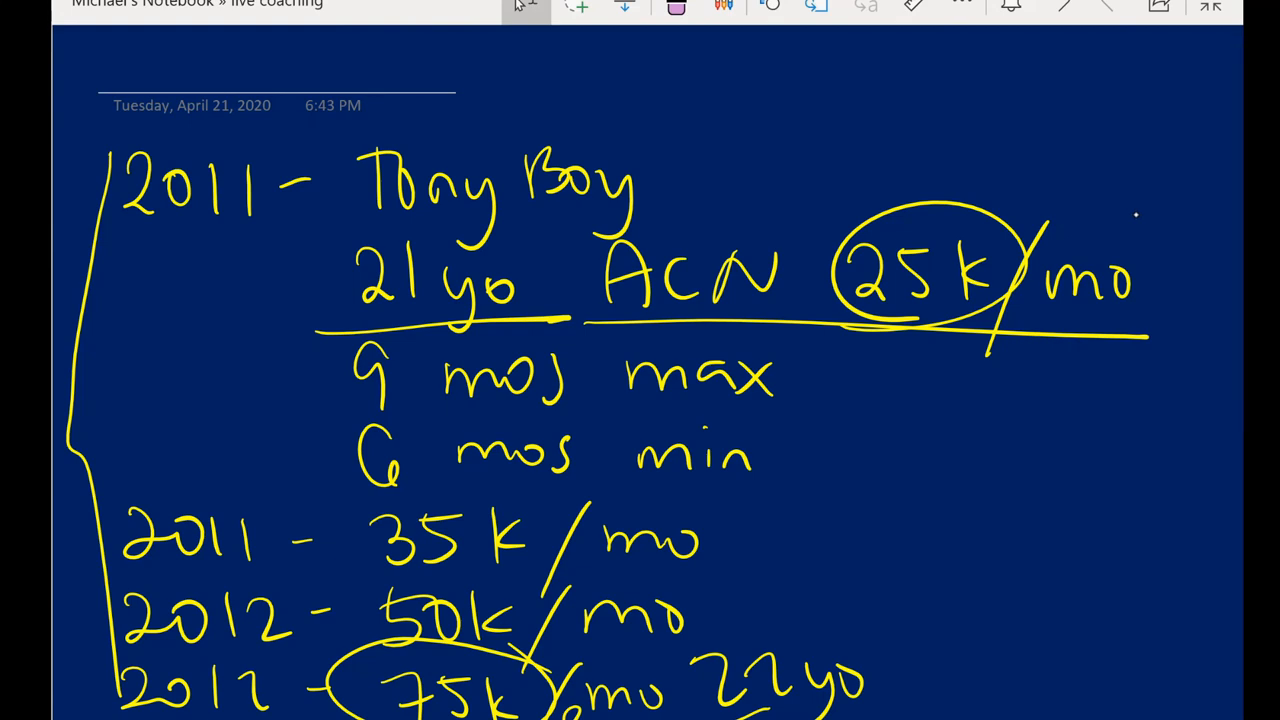
{"action": "left_click_drag", "start_coordinate": [350, 235], "coordinate": [715, 200]}
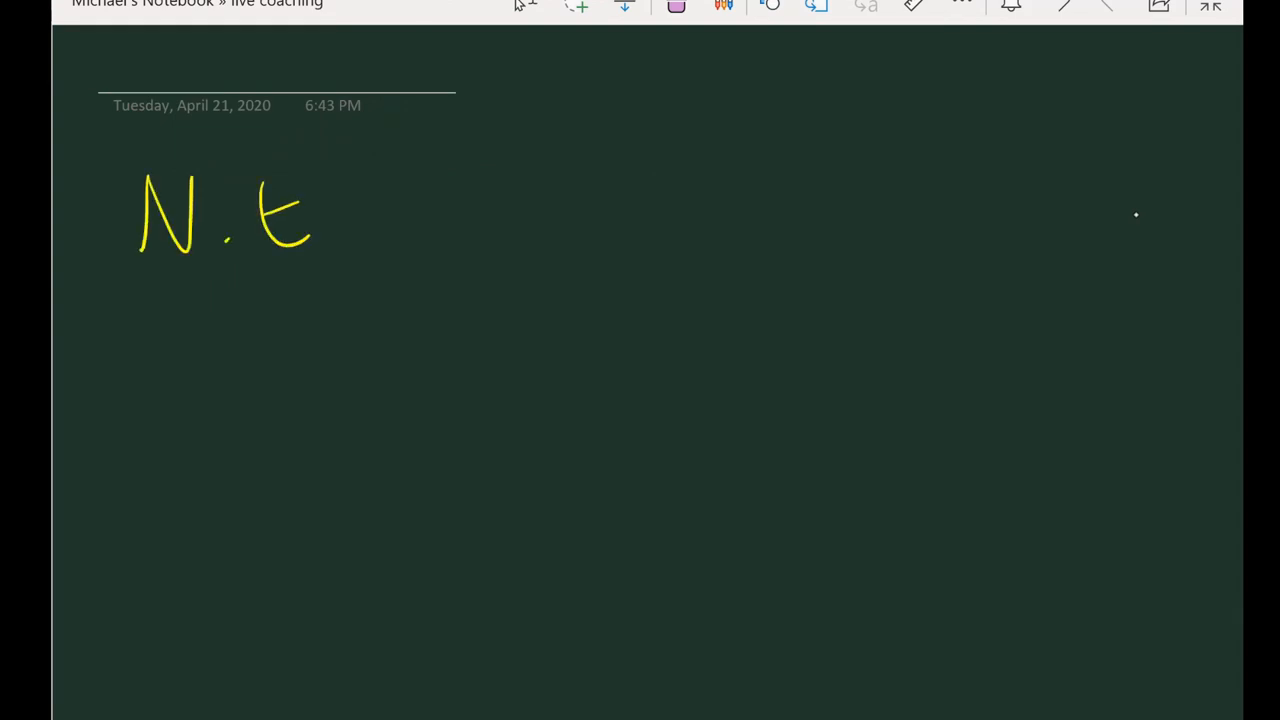
Handwrite "25-30K" and "1yr – 2yrs" under N.E. and start an arrow line beside N.E.
{"action": "left_click_drag", "start_coordinate": [240, 200], "coordinate": [355, 240]}
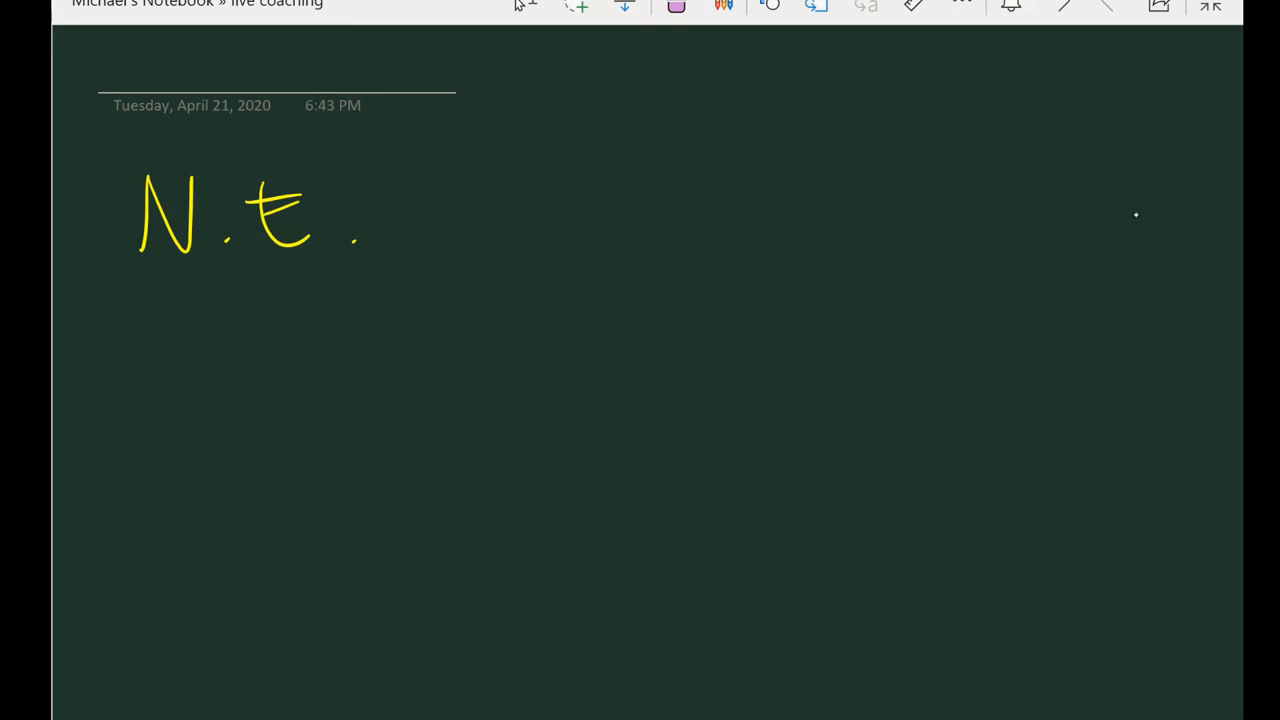
{"action": "left_click_drag", "start_coordinate": [135, 300], "coordinate": [195, 370]}
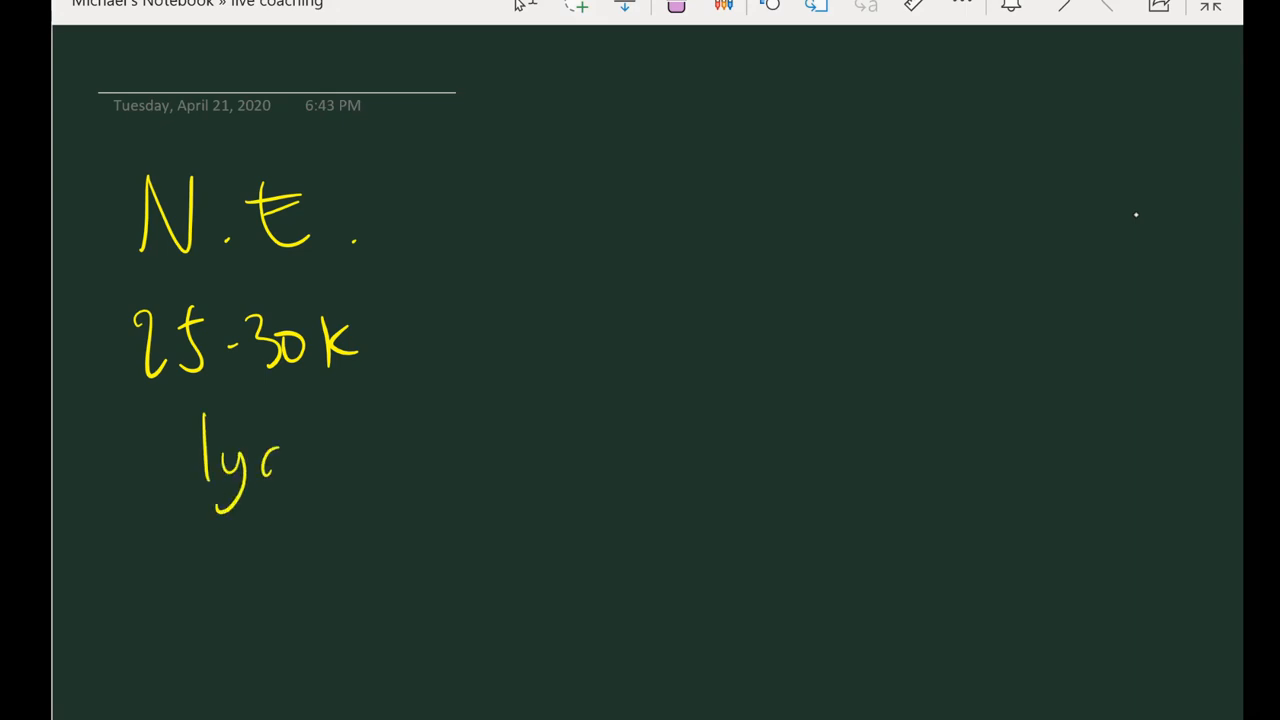
{"action": "left_click_drag", "start_coordinate": [320, 455], "coordinate": [405, 450]}
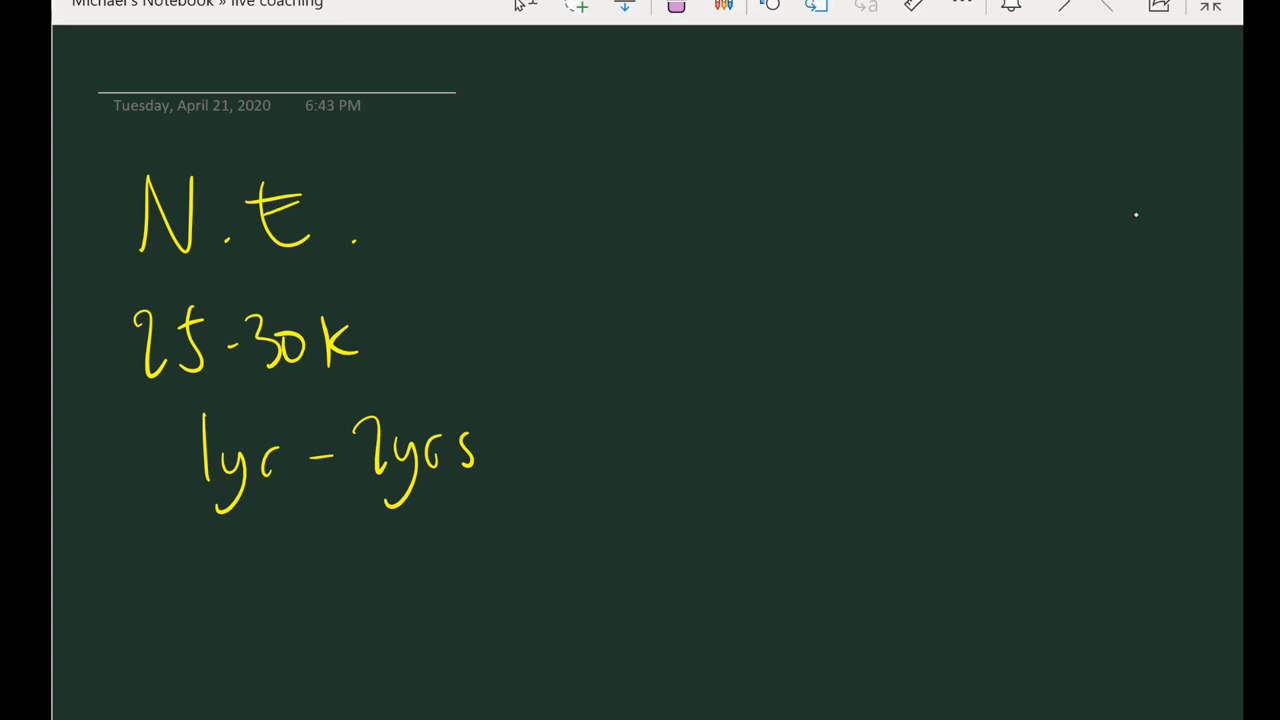
{"action": "left_click_drag", "start_coordinate": [385, 210], "coordinate": [520, 205]}
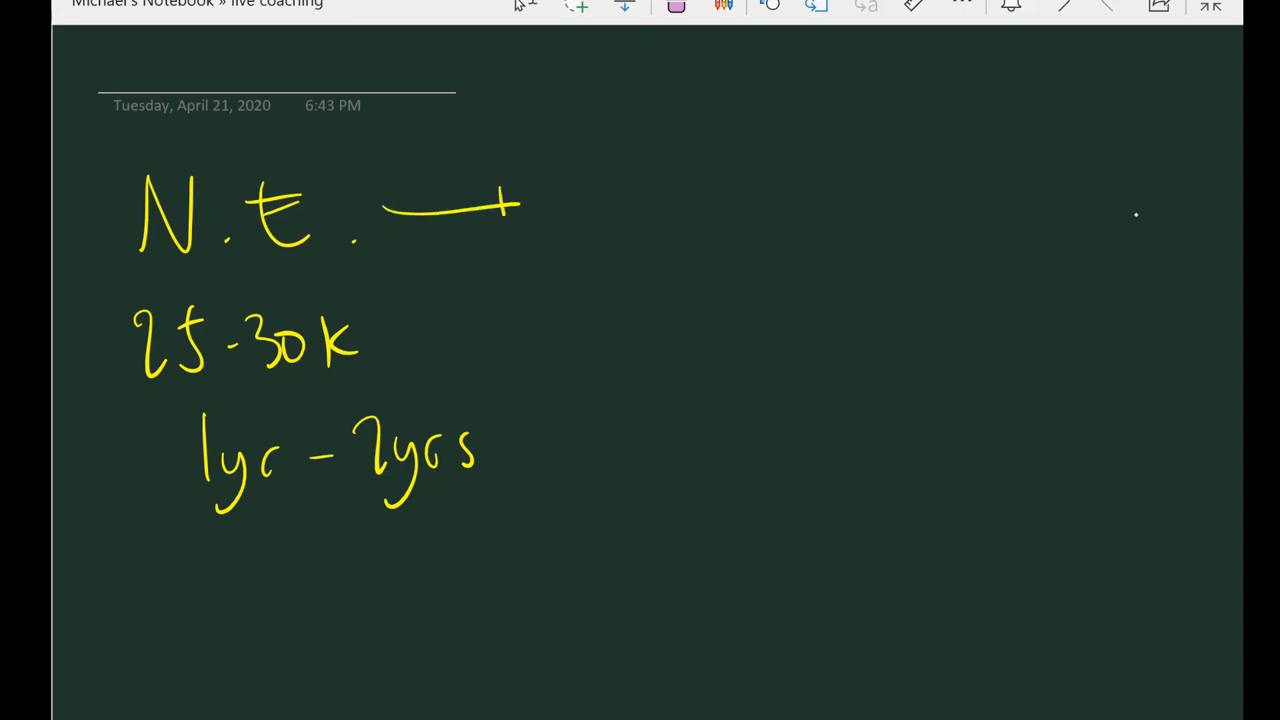
Finish the arrow from N.E. and write "Sr. N.E." after it.
{"action": "left_click_drag", "start_coordinate": [505, 190], "coordinate": [520, 225]}
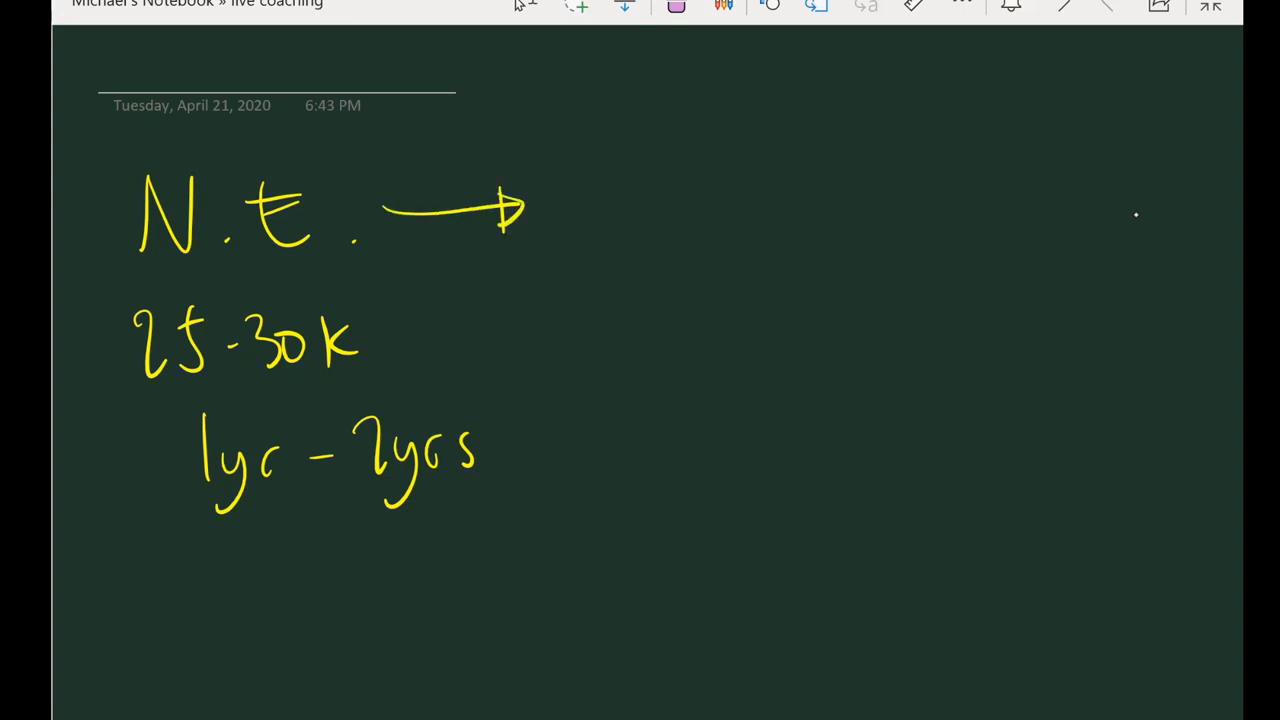
{"action": "left_click_drag", "start_coordinate": [575, 210], "coordinate": [715, 200]}
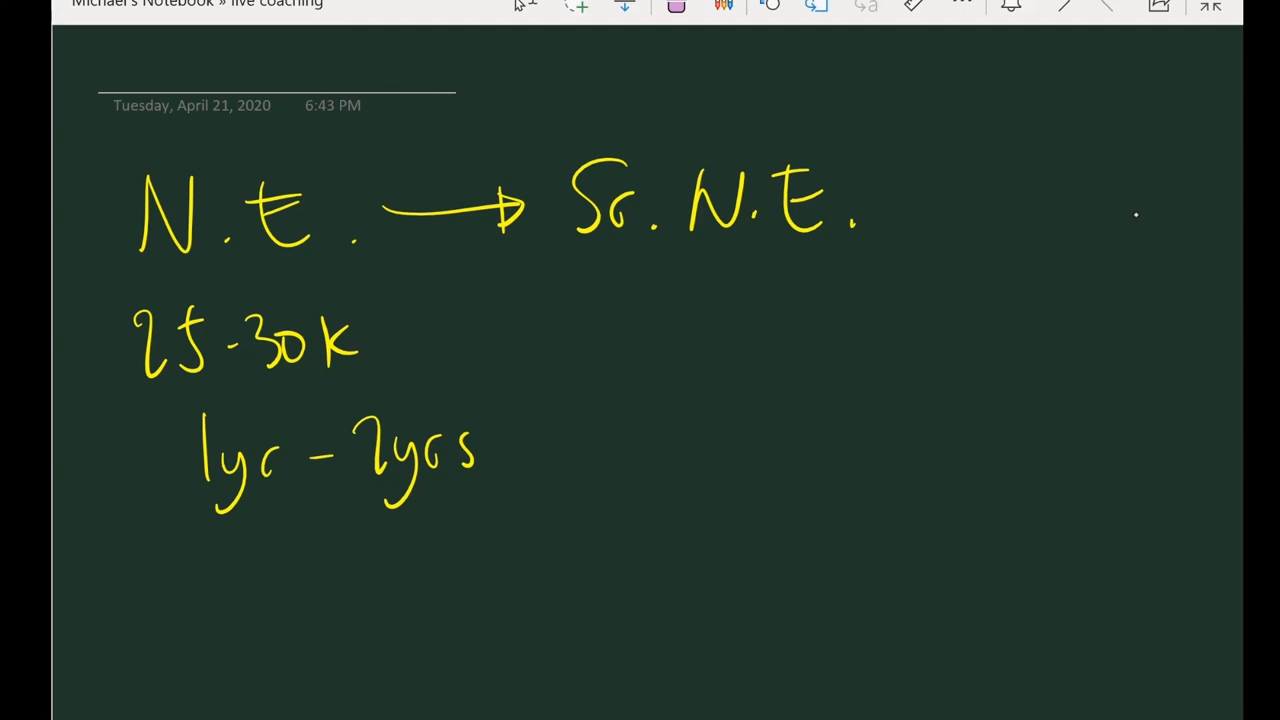
Write the 30-50% raise under Sr. N.E. with the 30K example.
{"action": "left_click_drag", "start_coordinate": [548, 300], "coordinate": [615, 355]}
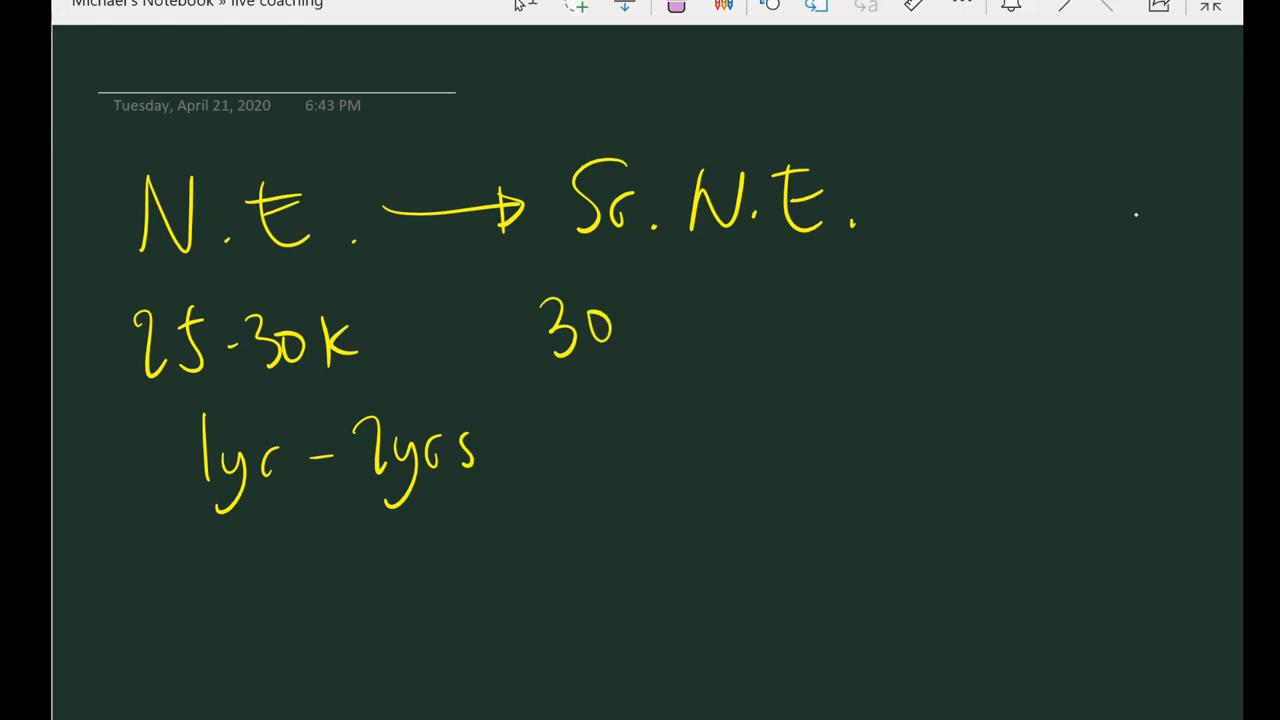
{"action": "left_click_drag", "start_coordinate": [630, 330], "coordinate": [715, 330]}
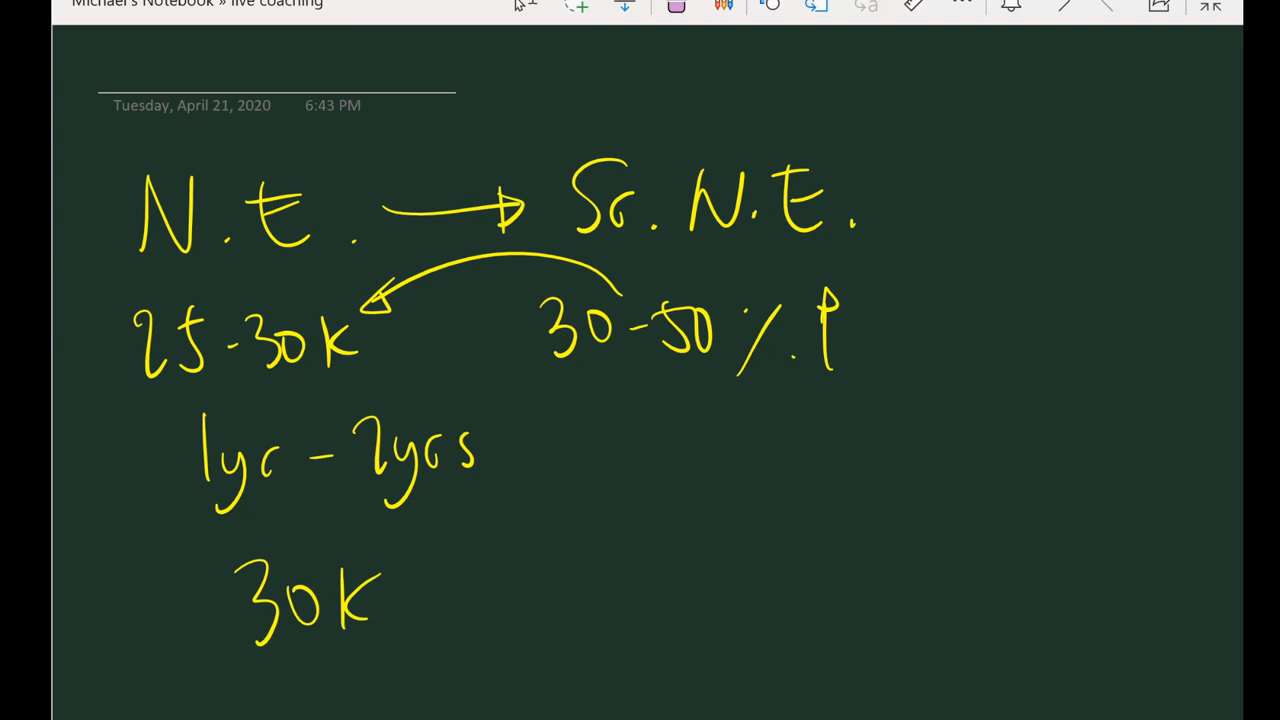
Draw an arrow after 30K, write 45K and underline the lower 30K figure.
{"action": "left_click_drag", "start_coordinate": [435, 600], "coordinate": [535, 595]}
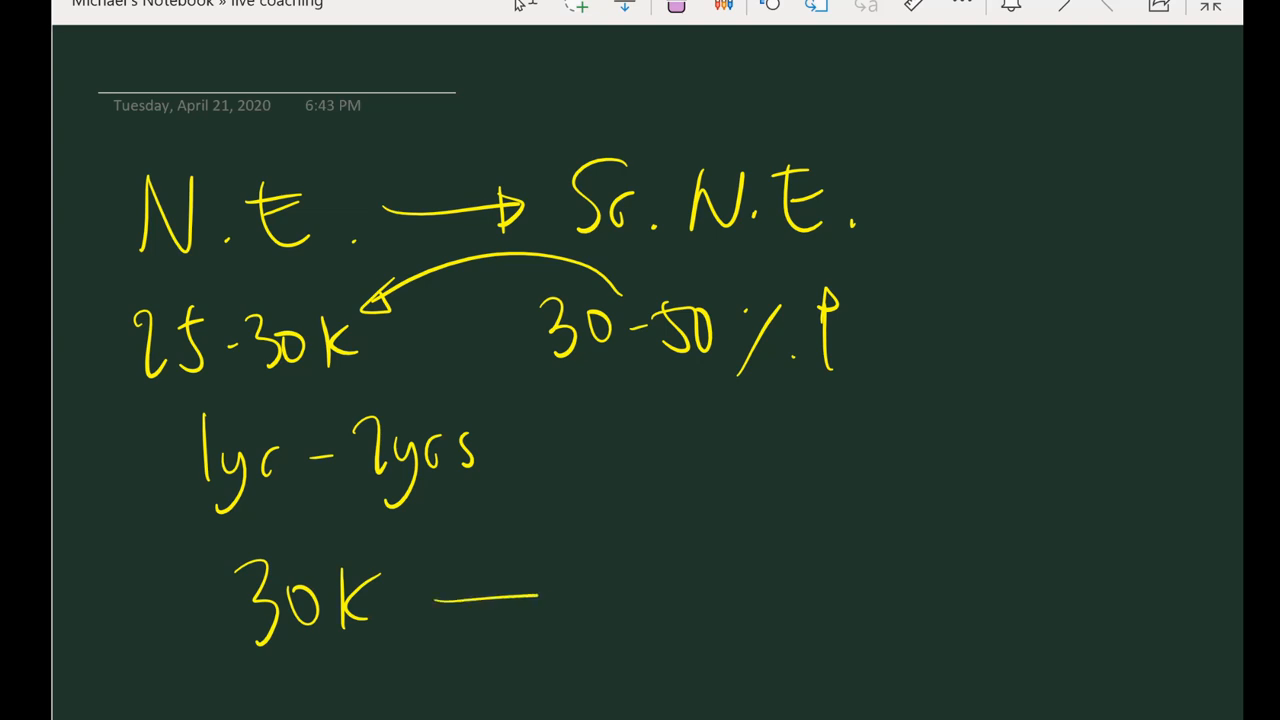
{"action": "left_click_drag", "start_coordinate": [440, 600], "coordinate": [540, 600]}
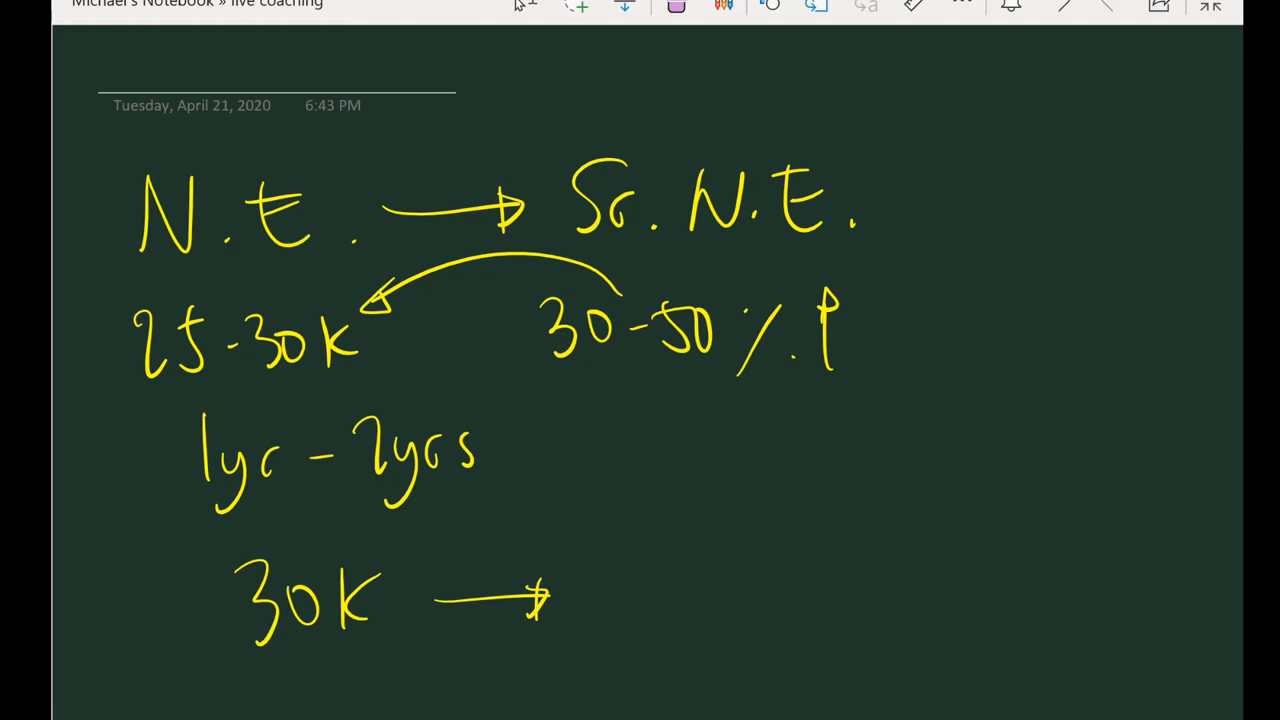
{"action": "left_click_drag", "start_coordinate": [280, 670], "coordinate": [365, 650]}
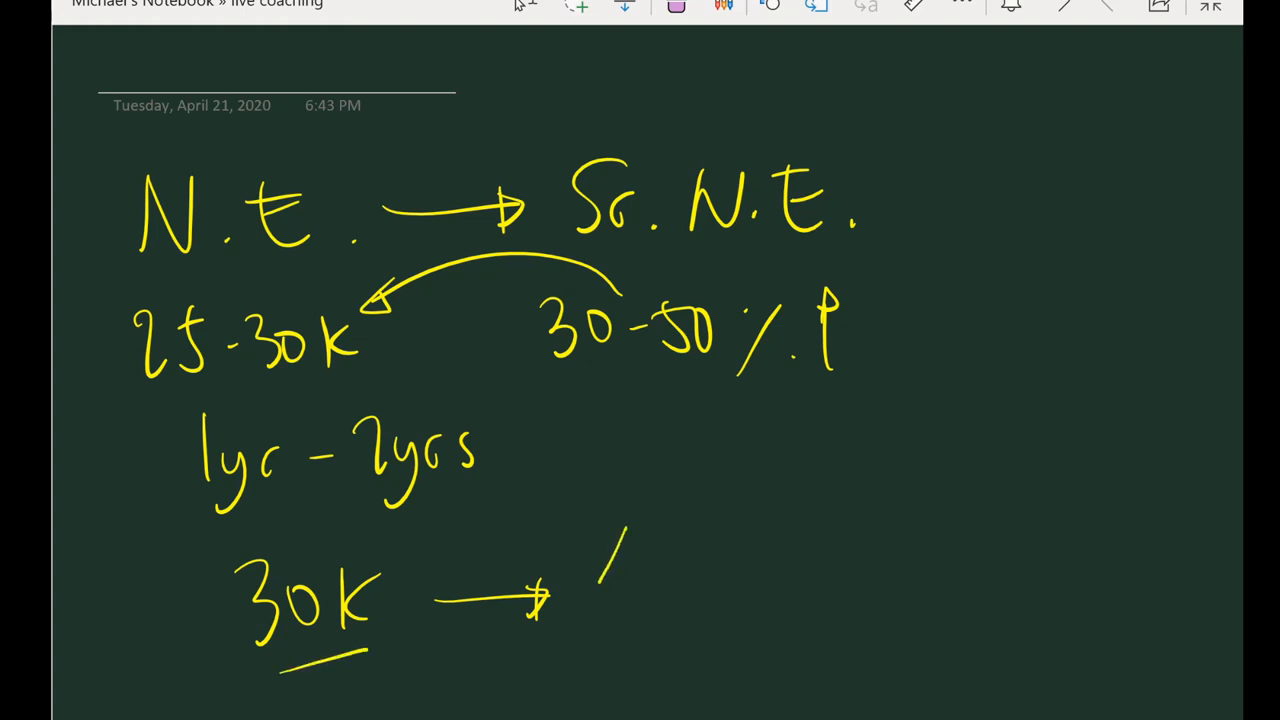
{"action": "type", "text": "45K"}
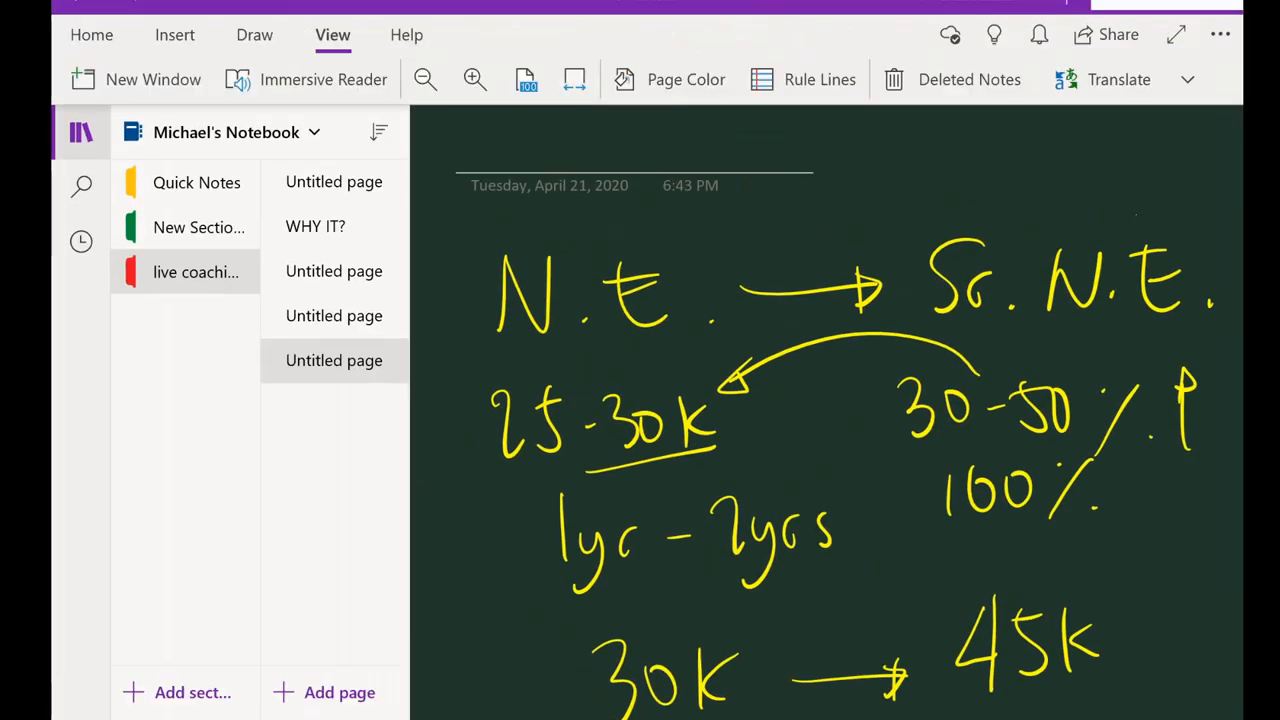
Switch back to the black IT Support page from the page list.
{"action": "left_click", "coordinate": [334, 315]}
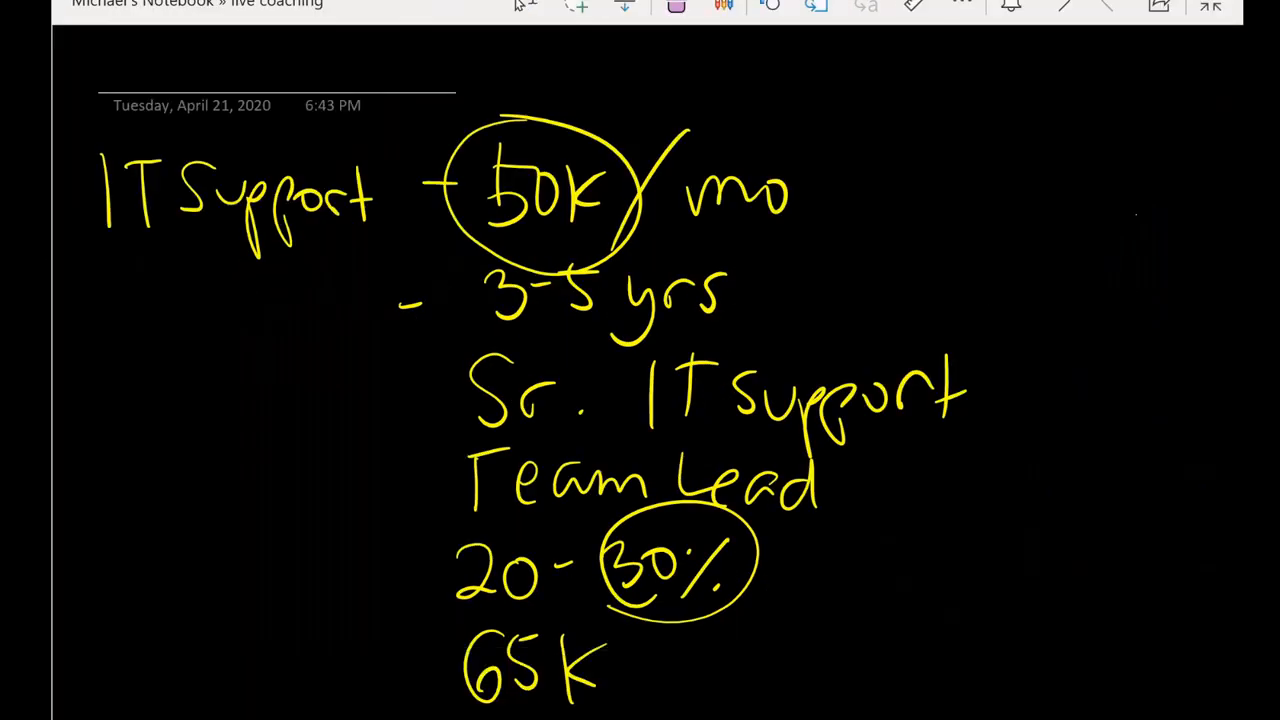
Write "1-2yrs" under 100%, underline 45K and 1yr-2yrs, and draw an arrow after Sr. N.E.
{"action": "left_click_drag", "start_coordinate": [395, 335], "coordinate": [820, 315]}
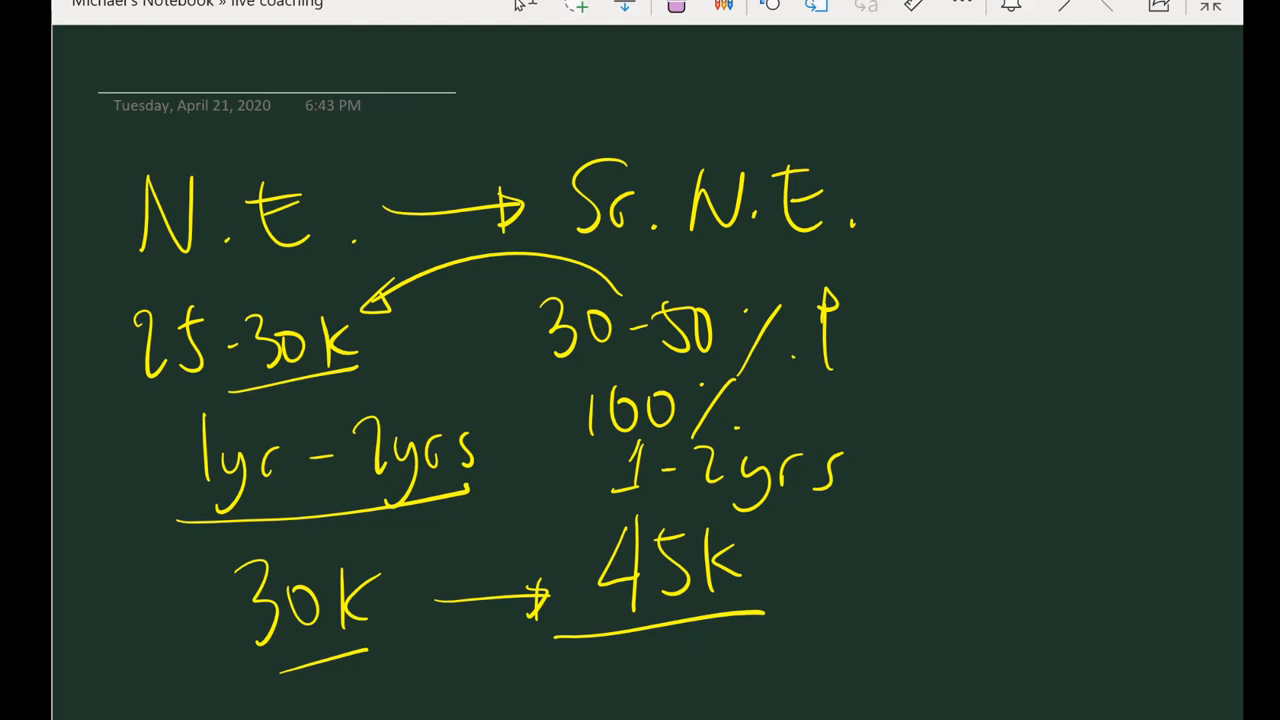
{"action": "left_click_drag", "start_coordinate": [885, 225], "coordinate": [950, 205]}
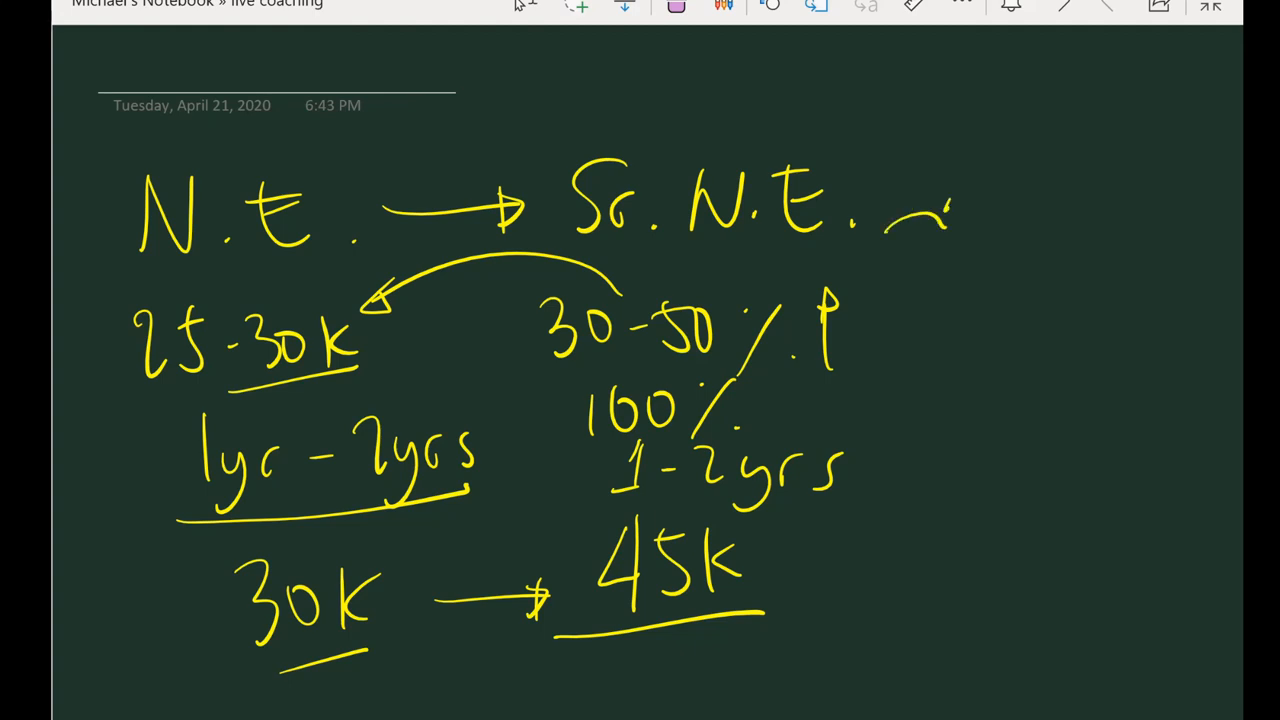
{"action": "left_click_drag", "start_coordinate": [900, 215], "coordinate": [950, 235]}
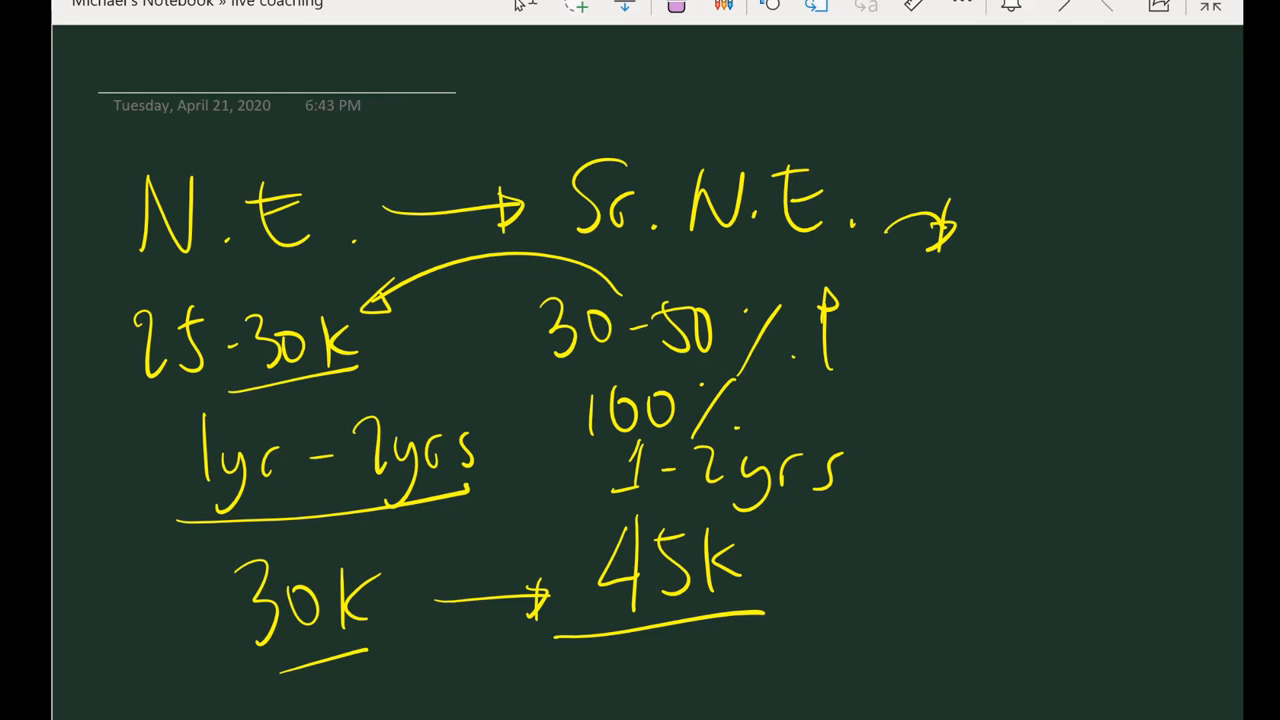